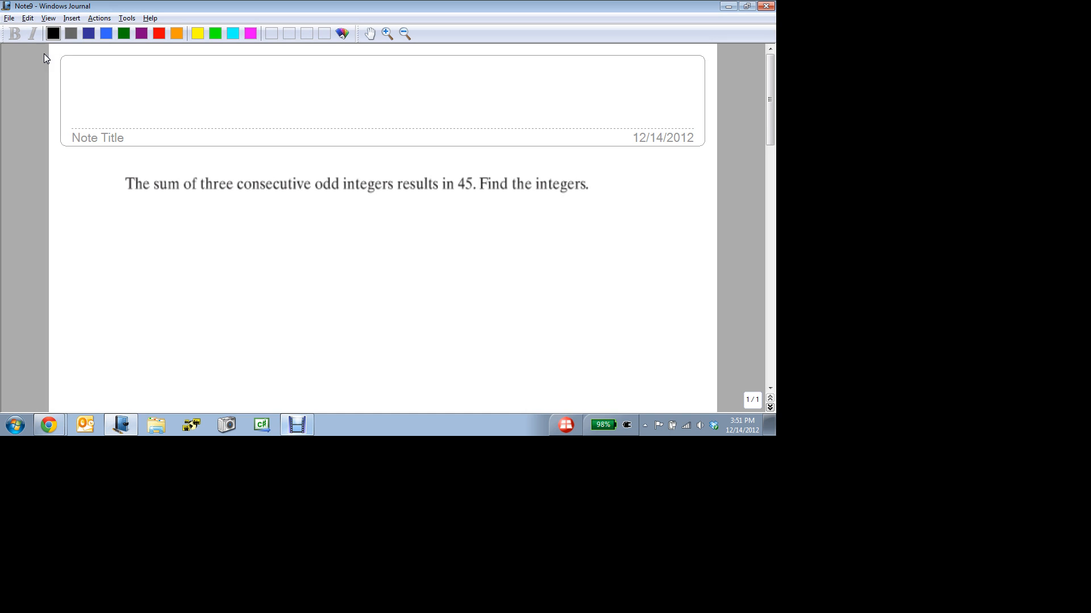
Handwrite the title 'Solve Direct Translation' and begin 'Step 1: Read the problem' below.
{"action": "left_click_drag", "start_coordinate": [92, 105], "coordinate": [181, 111]}
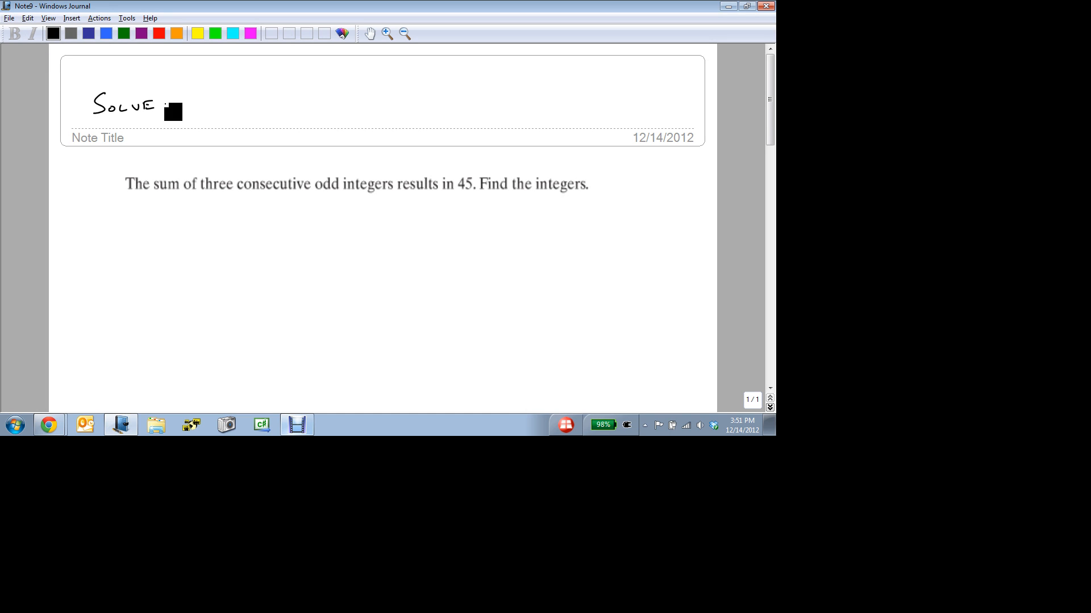
{"action": "left_click_drag", "start_coordinate": [174, 112], "coordinate": [247, 108]}
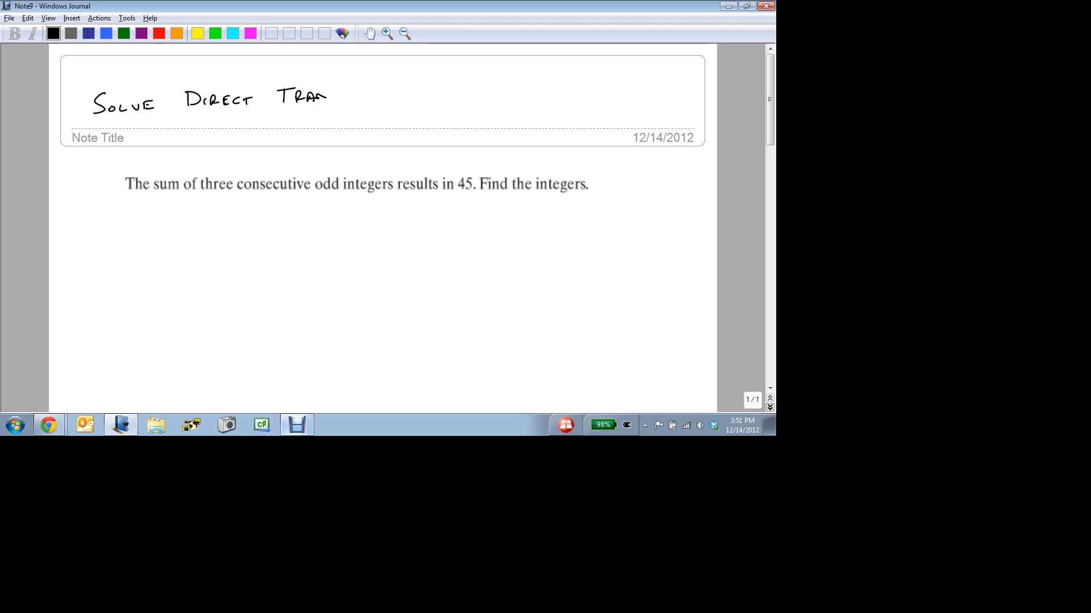
{"action": "left_click_drag", "start_coordinate": [316, 93], "coordinate": [400, 93]}
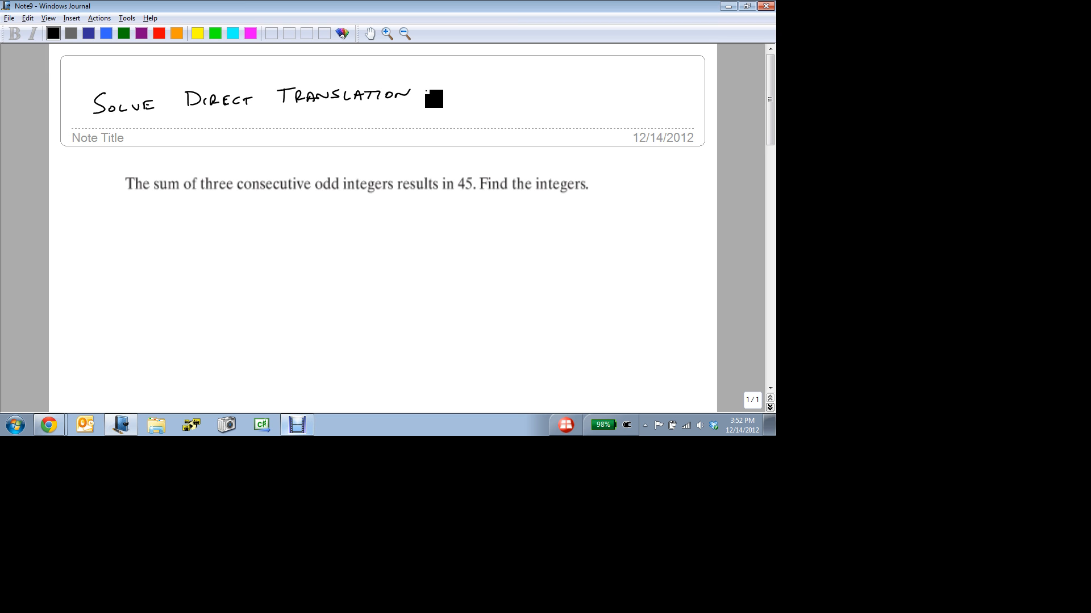
{"action": "type", "text": "STEP 1: READ THE PROB"}
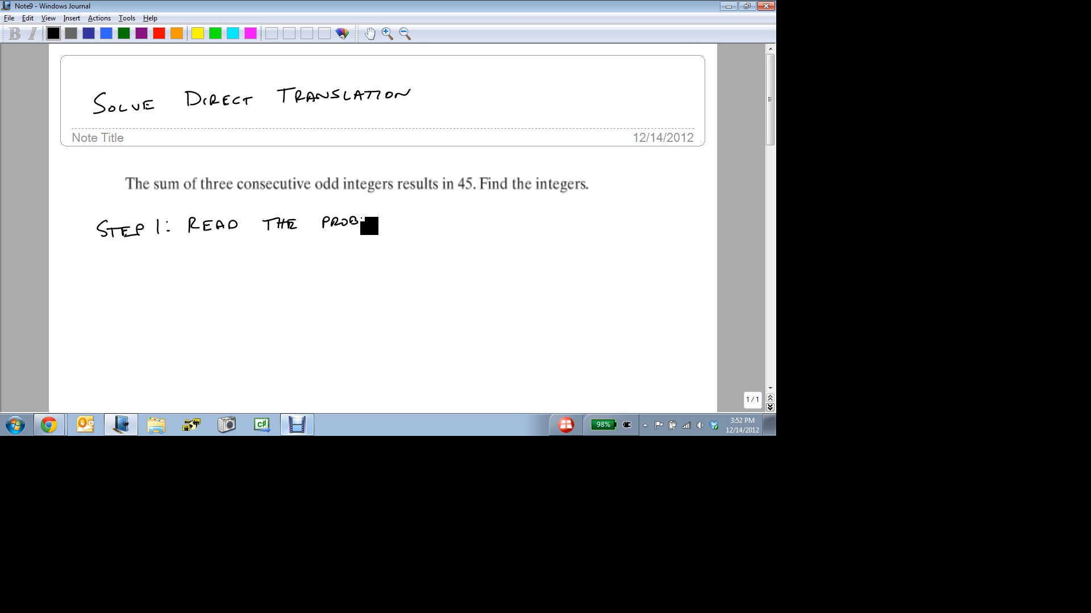
Finish 'Read the problem', write 'Question: What are the 3 integers', and select blue ink.
{"action": "left_click_drag", "start_coordinate": [368, 226], "coordinate": [410, 230]}
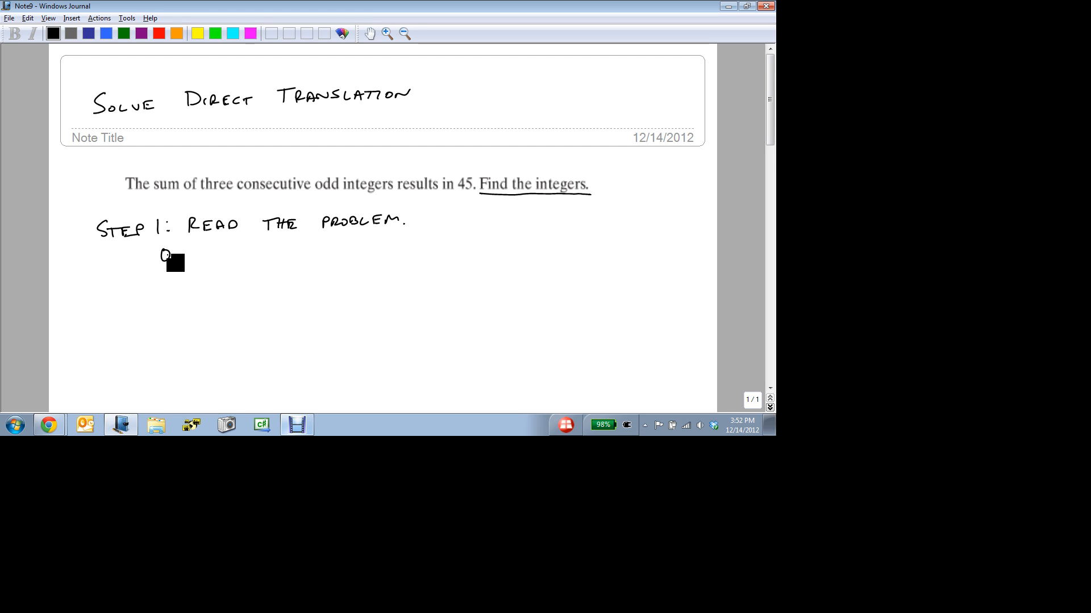
{"action": "type", "text": "QUESTION: WHAT ARE THE"}
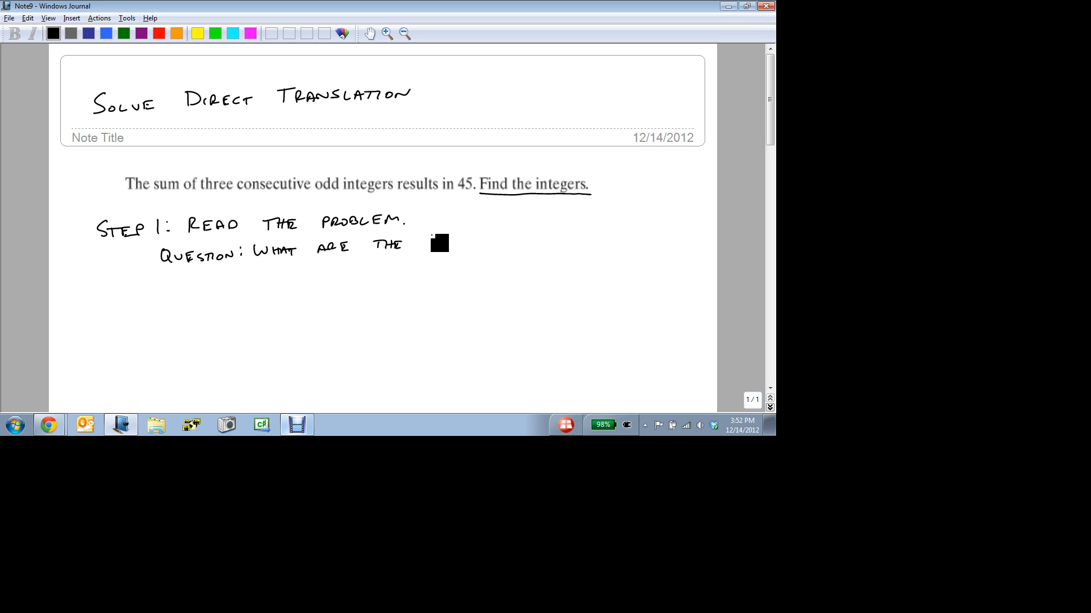
{"action": "type", "text": "3 INTEGERS"}
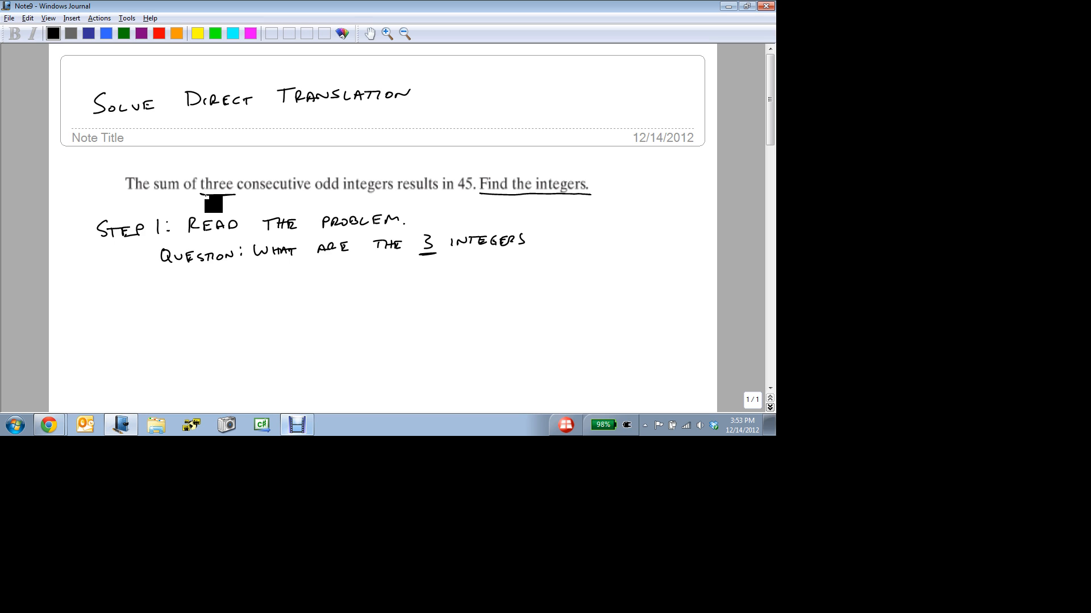
{"action": "left_click", "coordinate": [106, 34]}
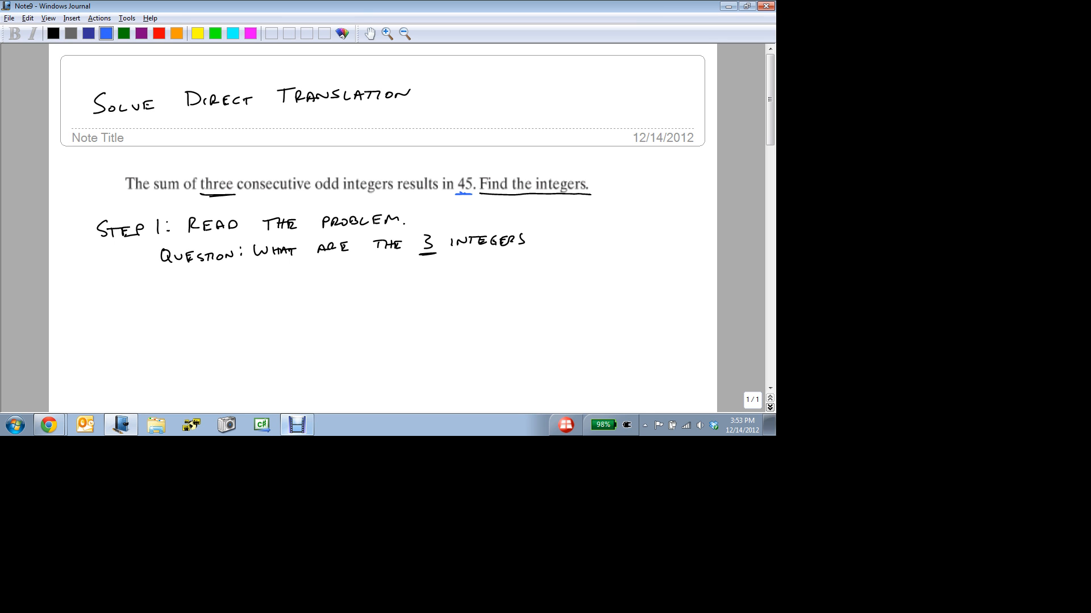
In blue, write 'Sum is 45', x, y = x+2, z = x+4, plus margin +2 odd examples.
{"action": "left_click_drag", "start_coordinate": [155, 282], "coordinate": [167, 289]}
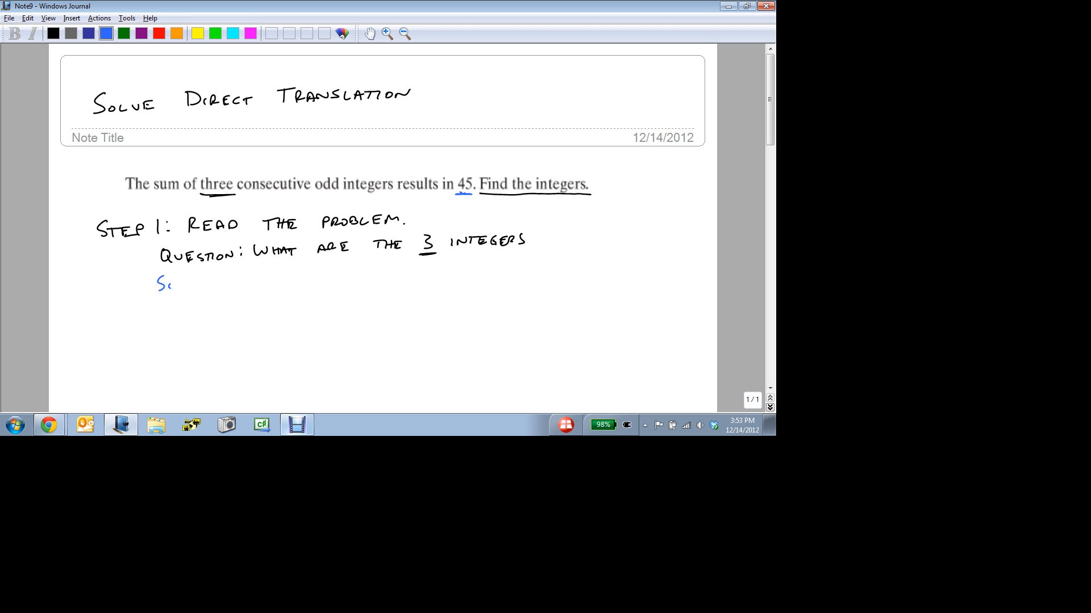
{"action": "left_click_drag", "start_coordinate": [167, 284], "coordinate": [268, 284]}
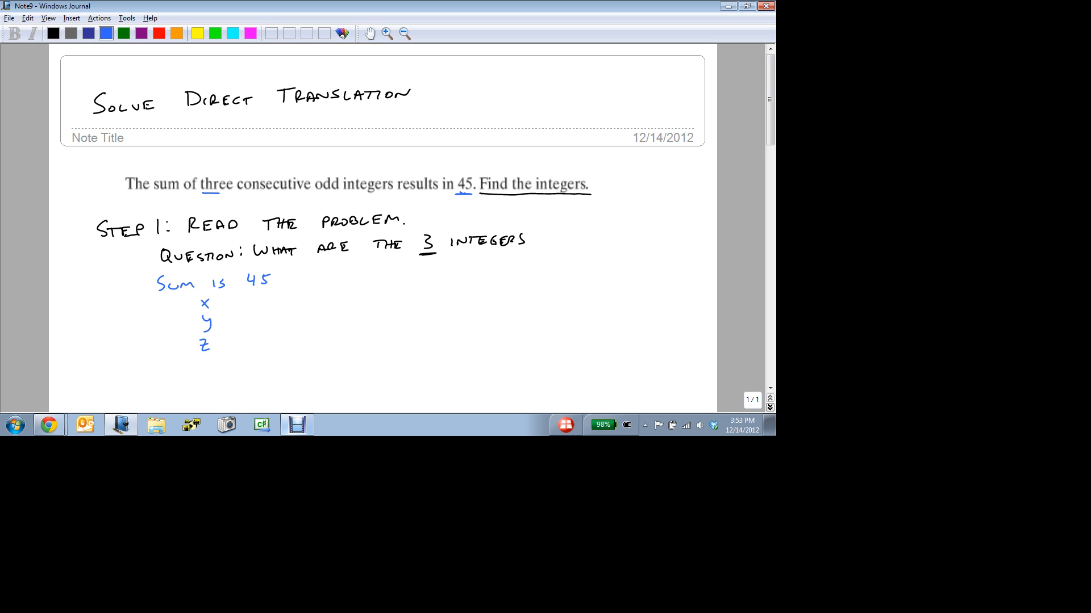
{"action": "left_click_drag", "start_coordinate": [201, 192], "coordinate": [391, 189]}
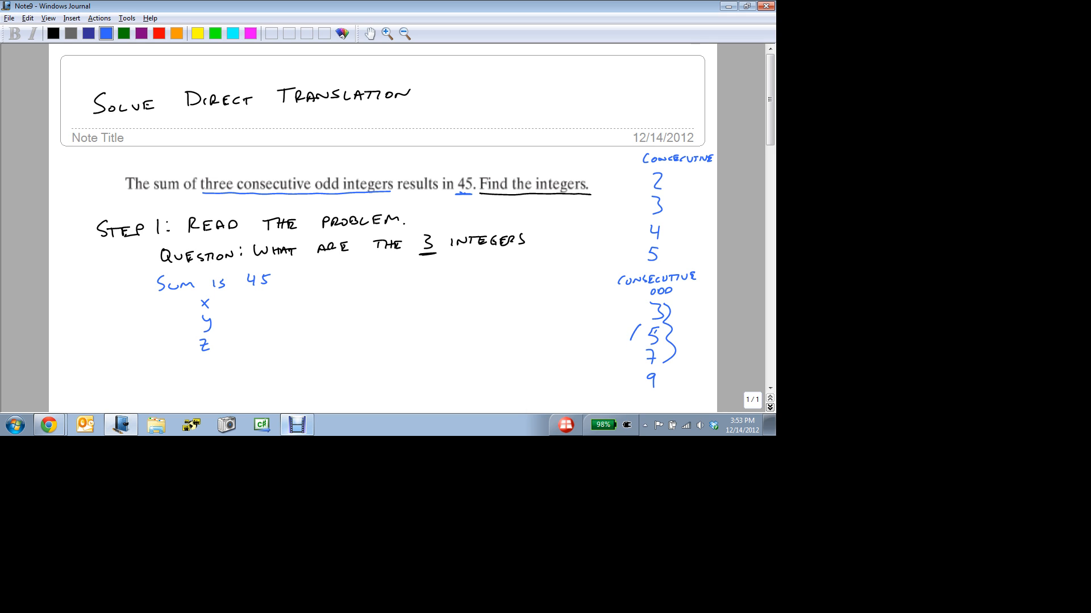
{"action": "left_click_drag", "start_coordinate": [636, 327], "coordinate": [637, 379]}
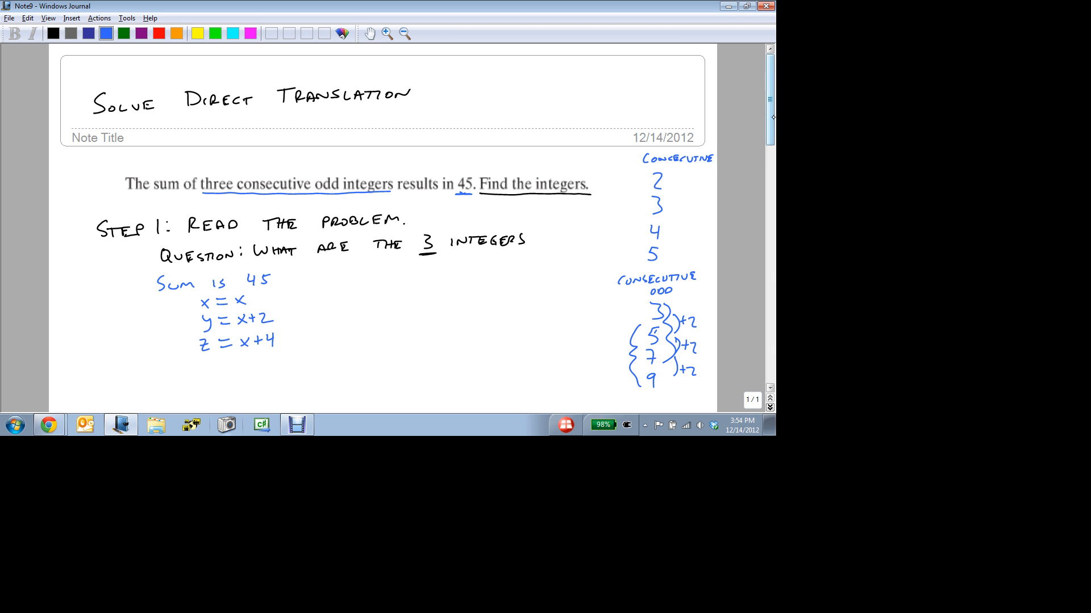
Label the blue notes Step 2 and write x + y + z = 45.
{"action": "scroll", "scroll_direction": "down", "scroll_amount": 3}
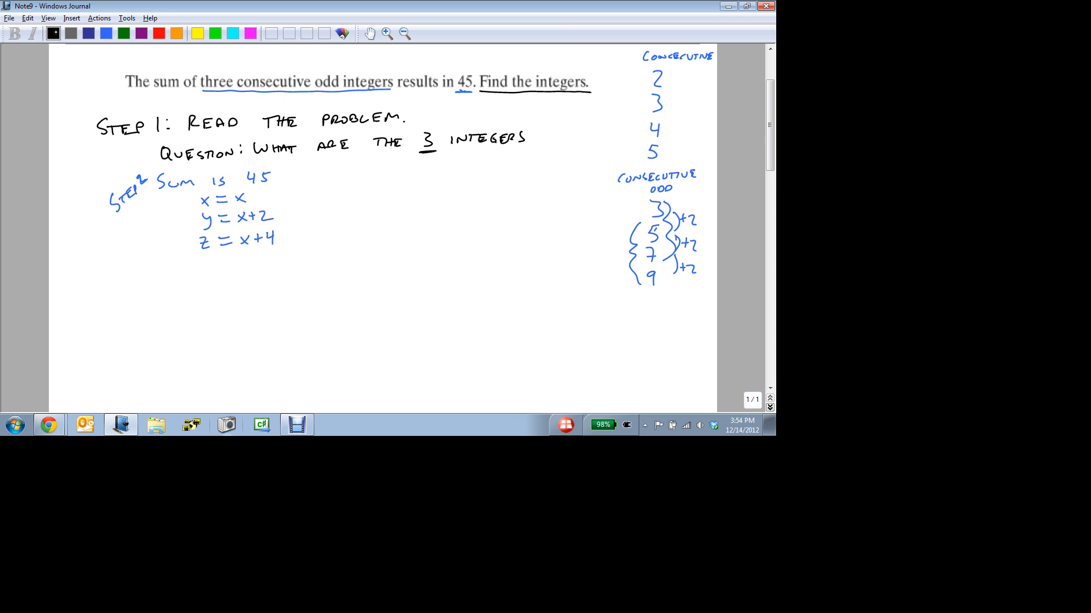
{"action": "left_click_drag", "start_coordinate": [223, 287], "coordinate": [230, 270]}
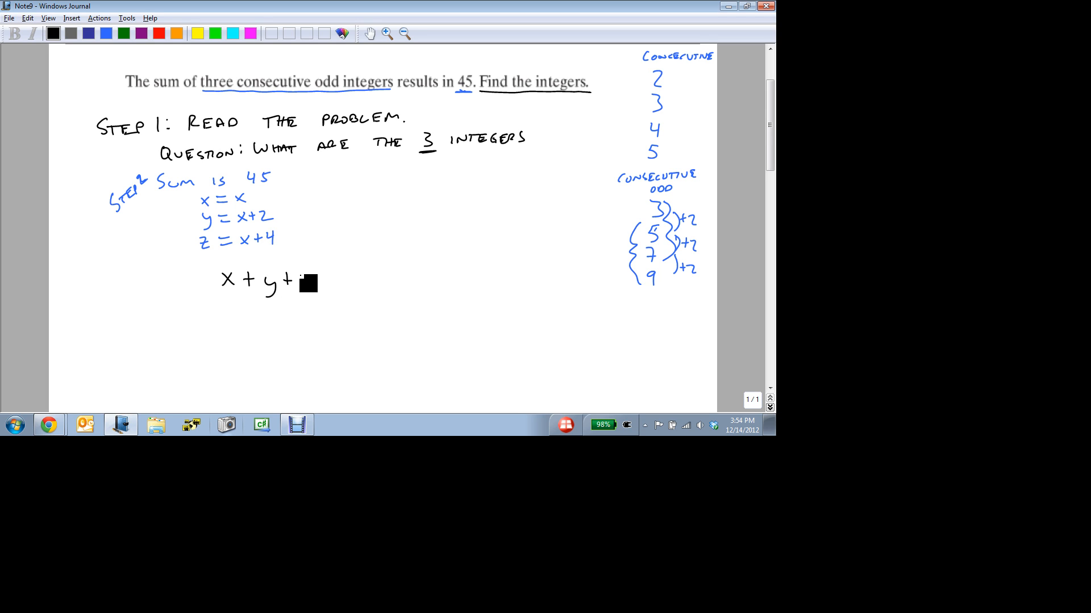
{"action": "type", "text": "z ="}
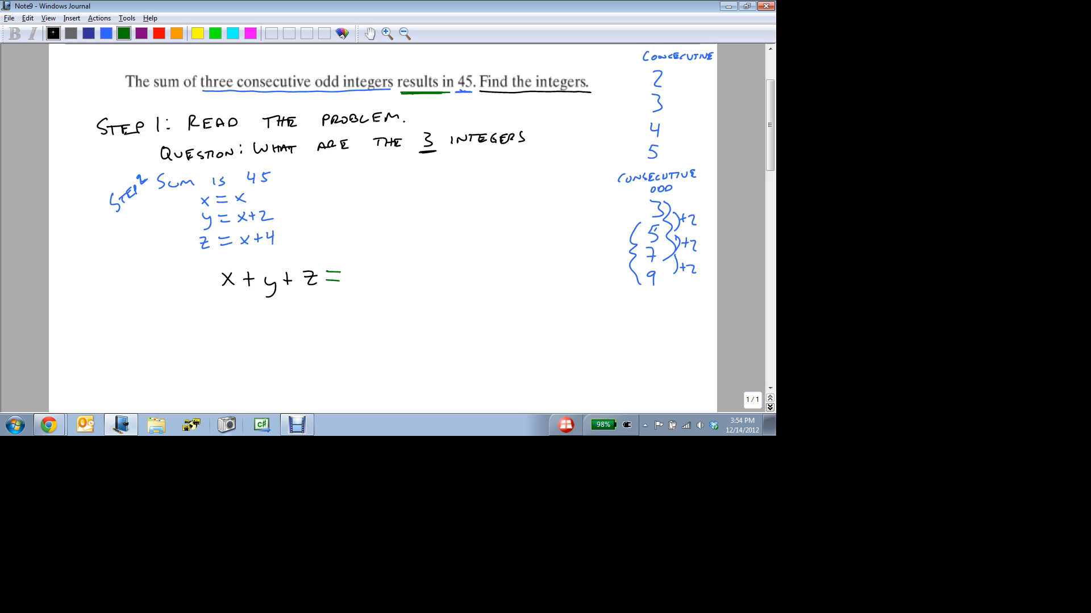
{"action": "type", "text": "45"}
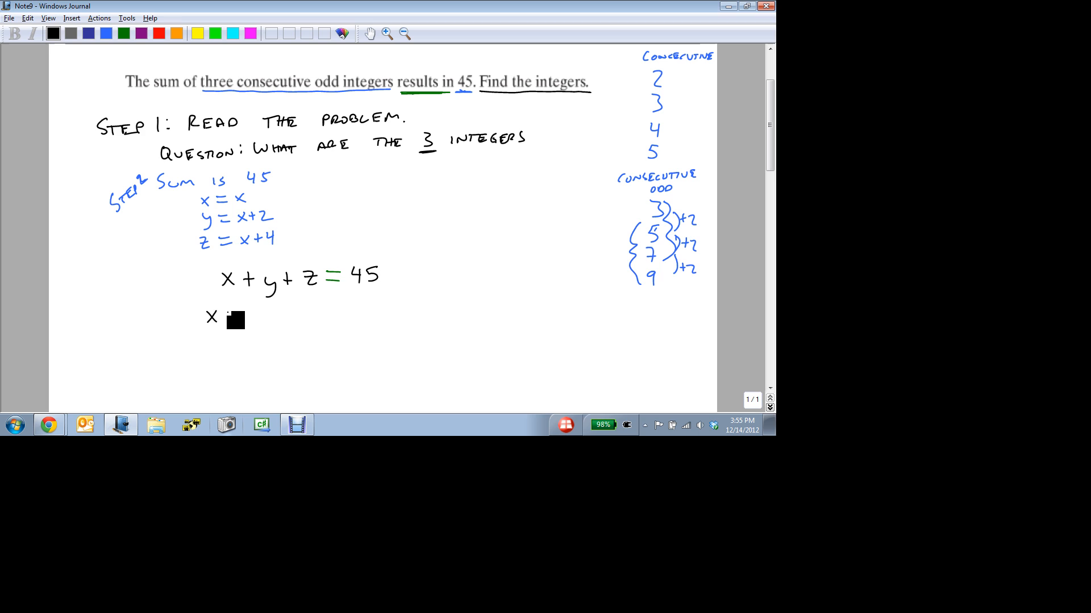
Expand it to x + (x+2) + (x+4) = 45 and x + x+2 + x+4 = 45.
{"action": "left_click_drag", "start_coordinate": [229, 316], "coordinate": [278, 313]}
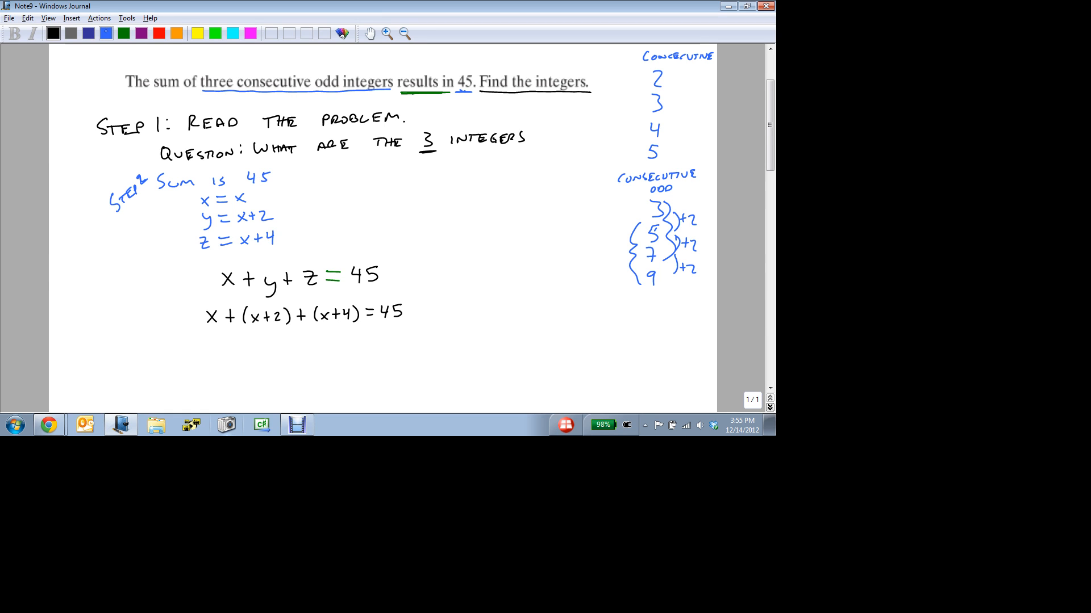
{"action": "left_click", "coordinate": [105, 34]}
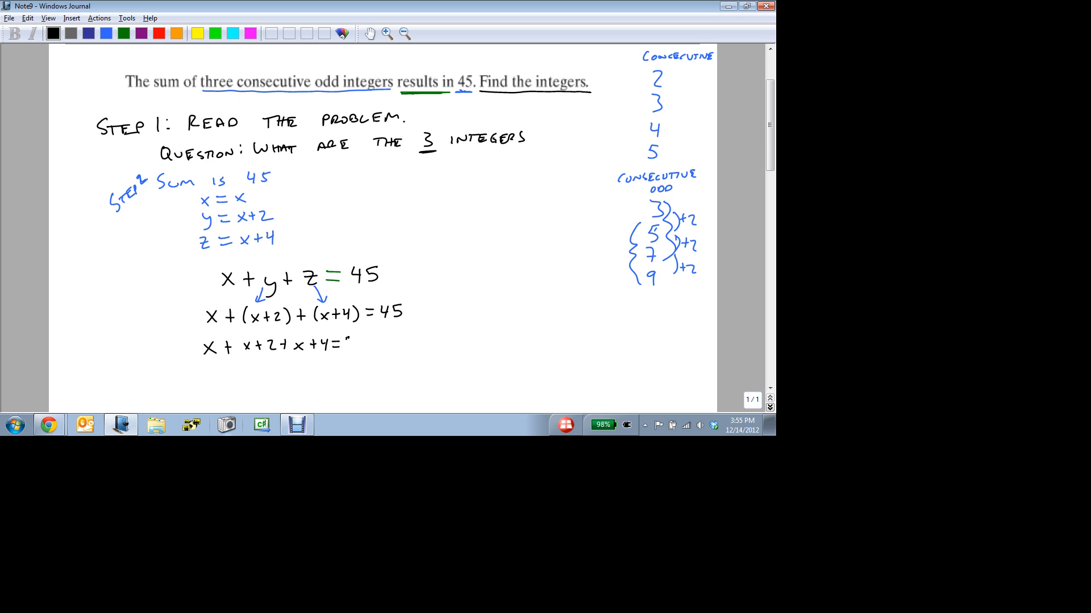
{"action": "type", "text": "45"}
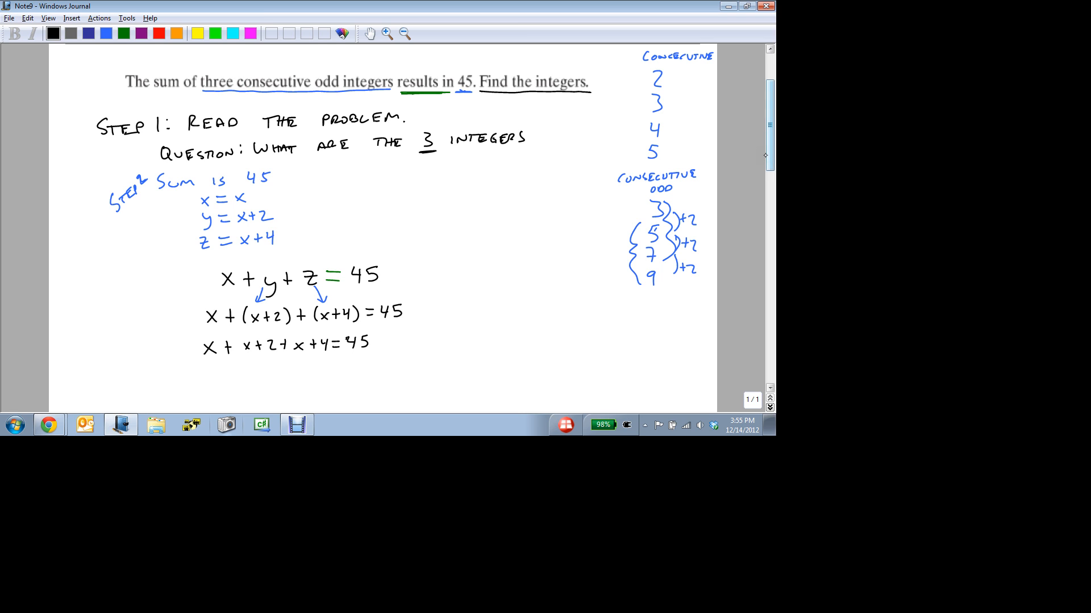
Label Steps 3 and 4, solving 3x+6=45 by subtracting 6 and multiplying by 1/3 to boxed x = 13.
{"action": "scroll", "scroll_direction": "down", "scroll_amount": 3}
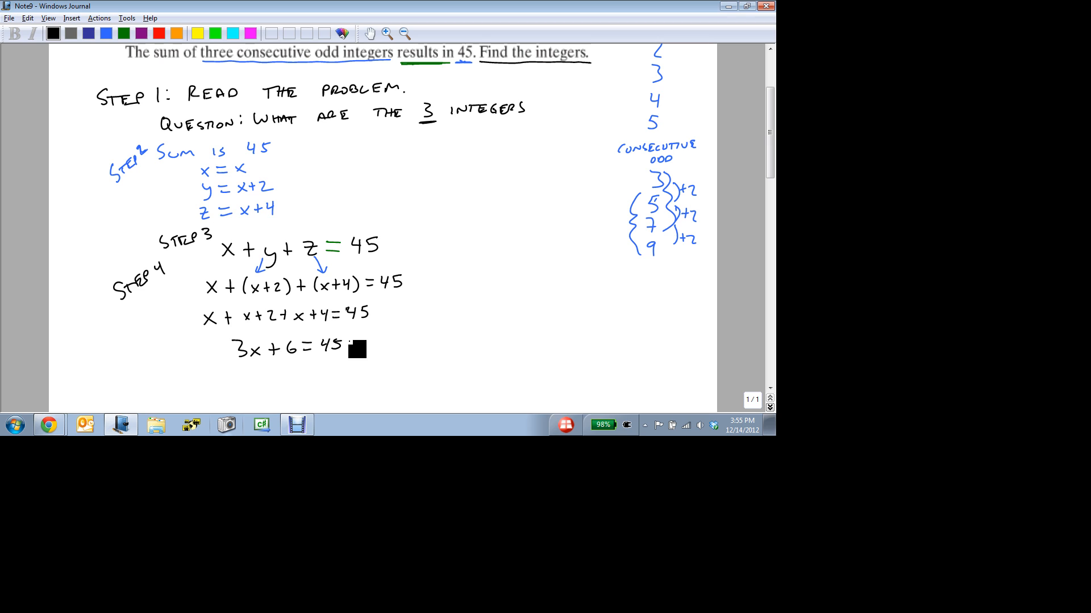
{"action": "scroll", "scroll_direction": "down", "scroll_amount": 3}
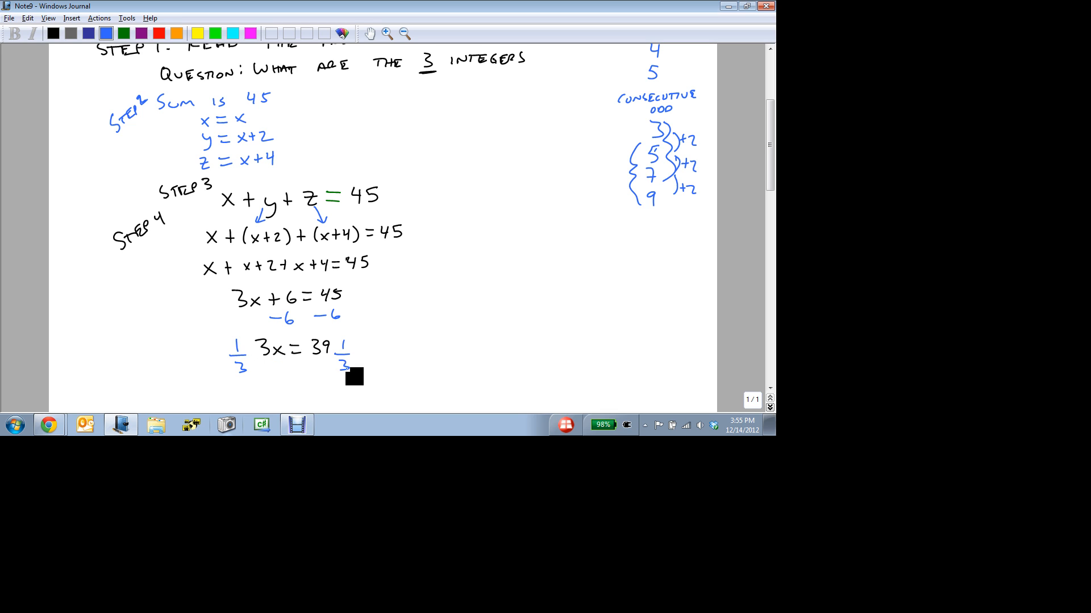
{"action": "type", "text": "13"}
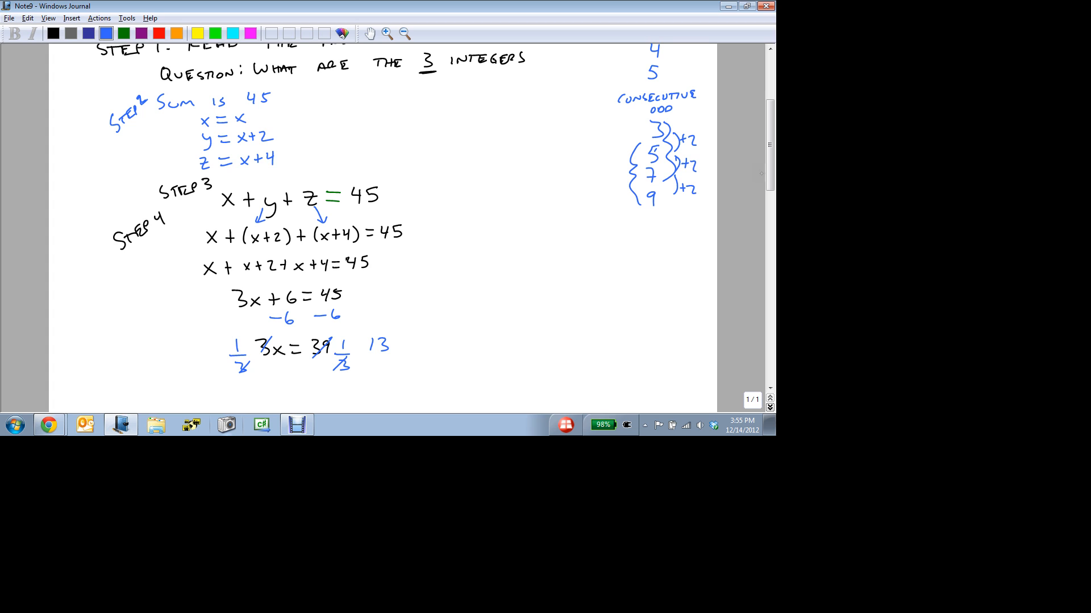
{"action": "scroll", "scroll_direction": "down", "scroll_amount": 3}
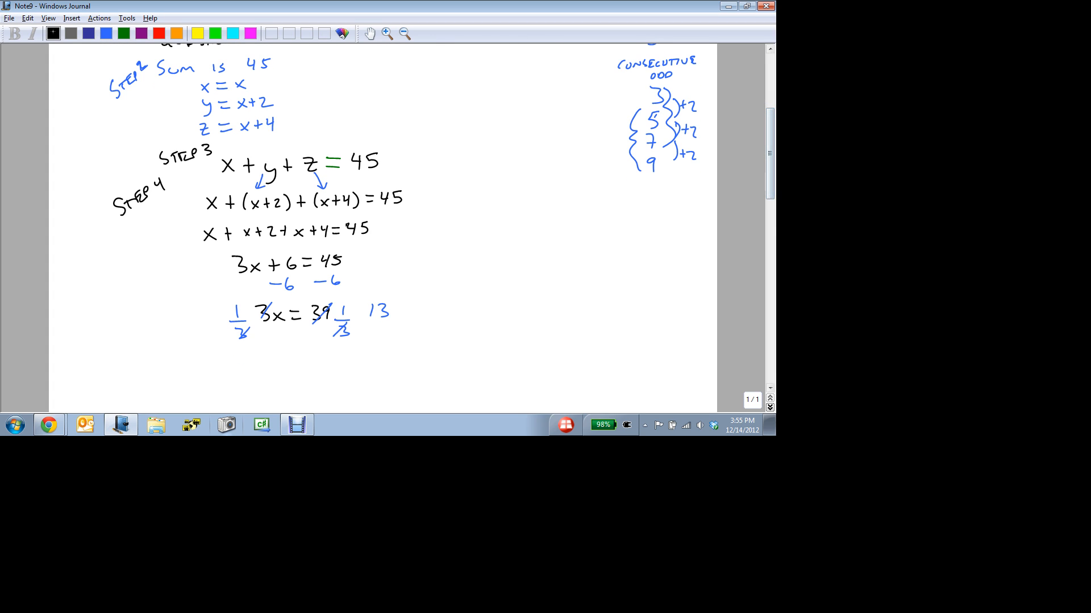
{"action": "type", "text": "x = 13"}
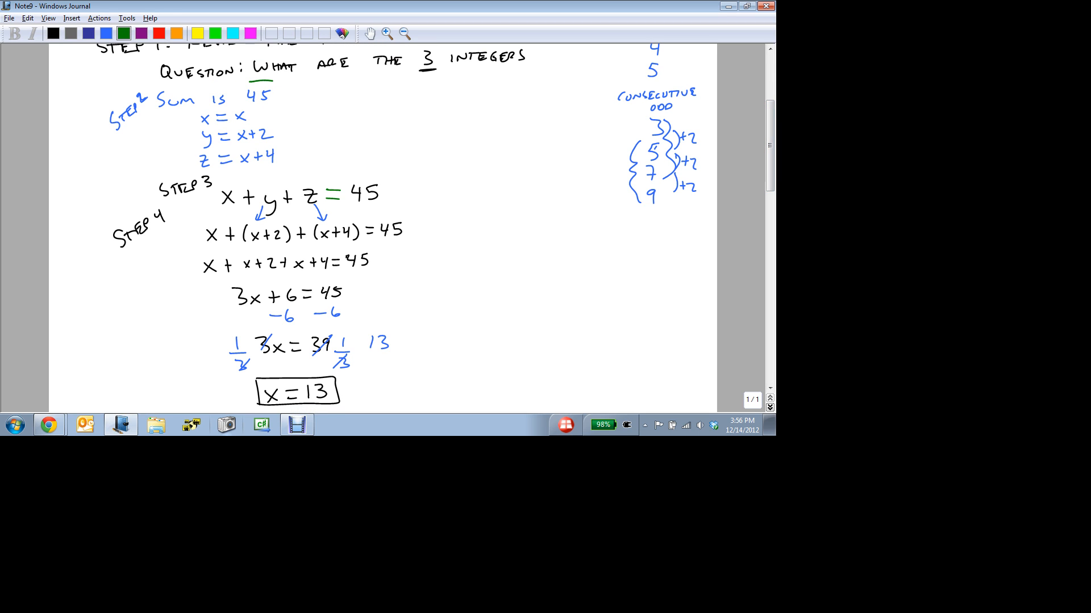
In green, underline the question, write x=13, y=15, z=17, box them, and start Step 5.
{"action": "left_click_drag", "start_coordinate": [251, 82], "coordinate": [527, 81]}
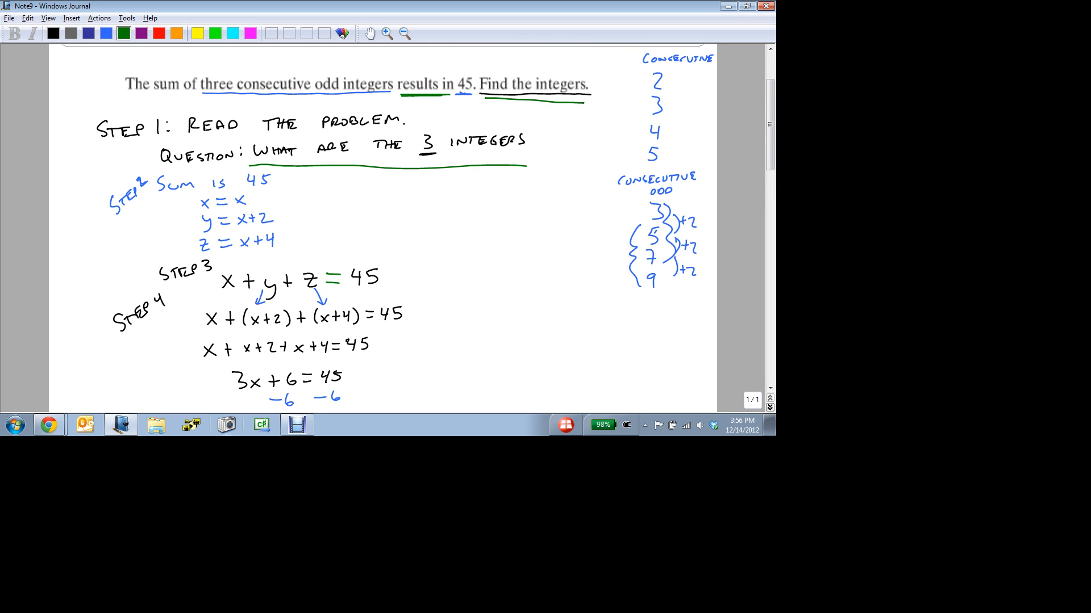
{"action": "scroll", "scroll_direction": "down", "scroll_amount": 3}
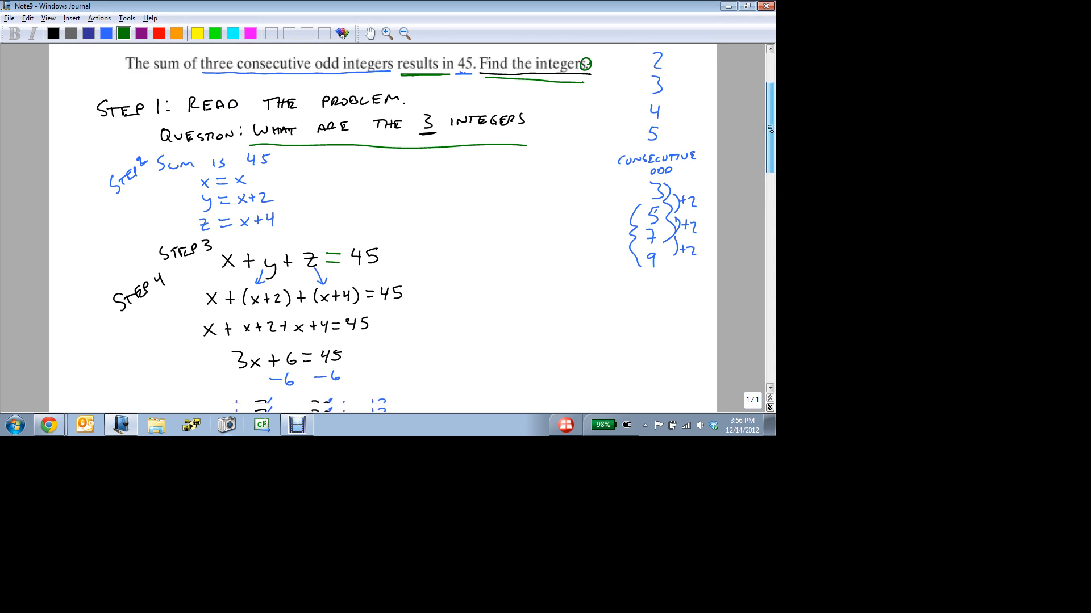
{"action": "scroll", "scroll_direction": "down", "scroll_amount": 3}
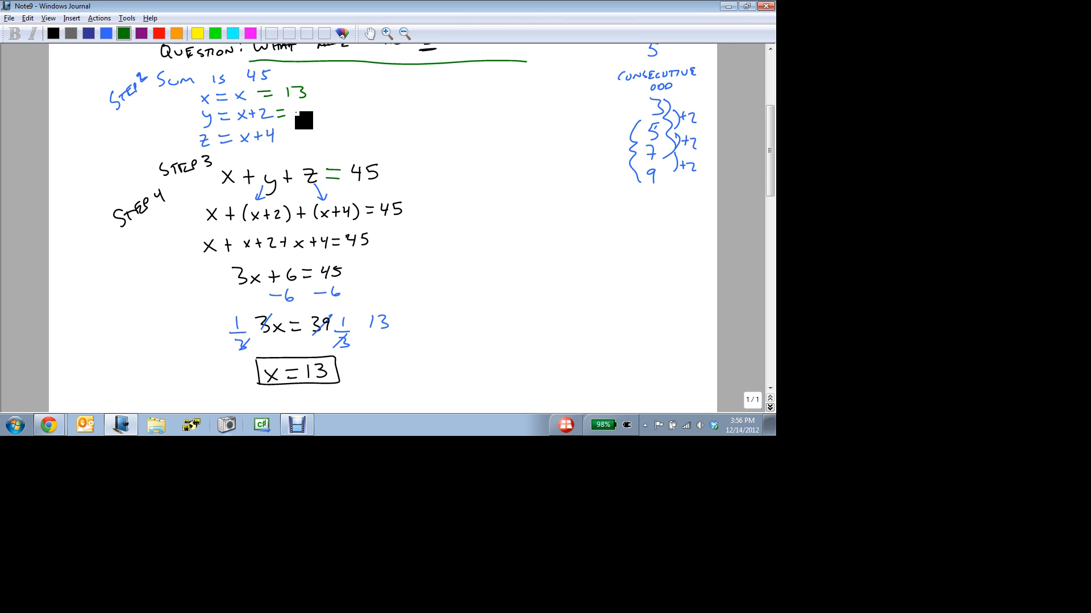
{"action": "type", "text": "15"}
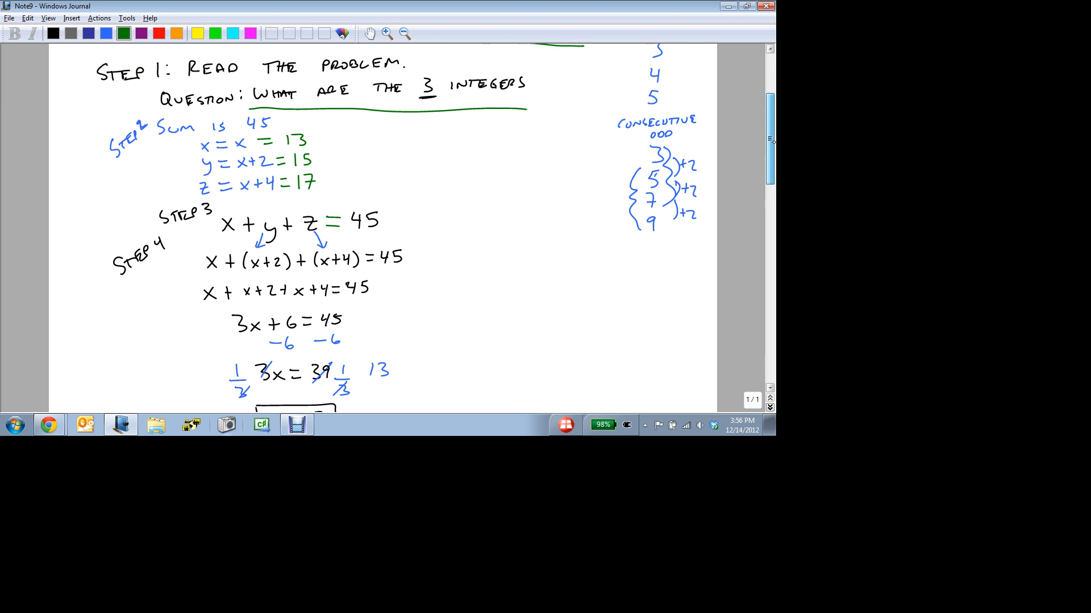
{"action": "scroll", "scroll_direction": "down", "scroll_amount": 3}
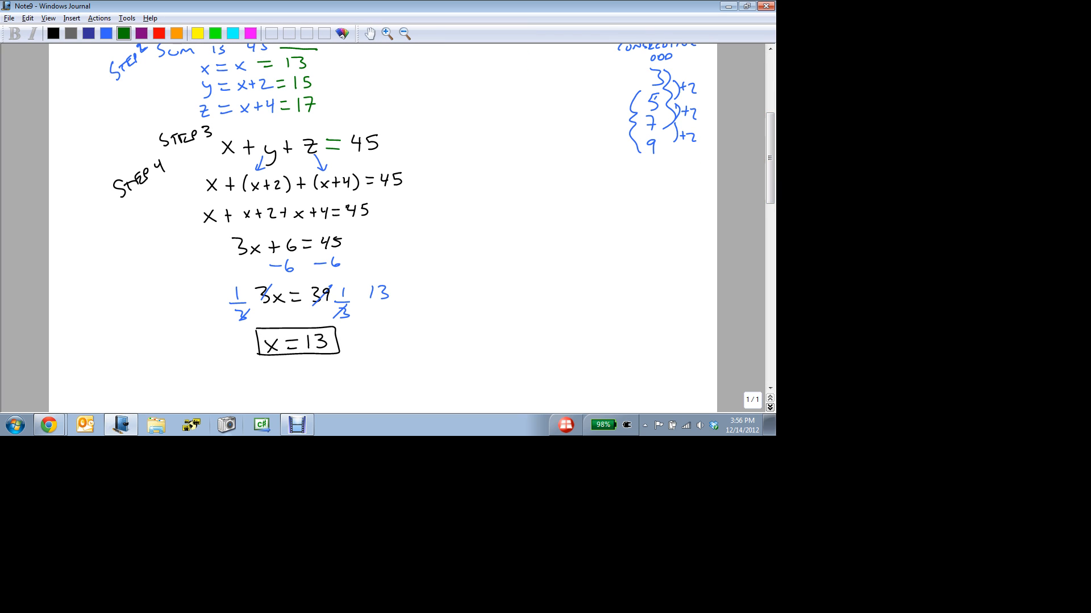
{"action": "left_click_drag", "start_coordinate": [278, 52], "coordinate": [320, 115]}
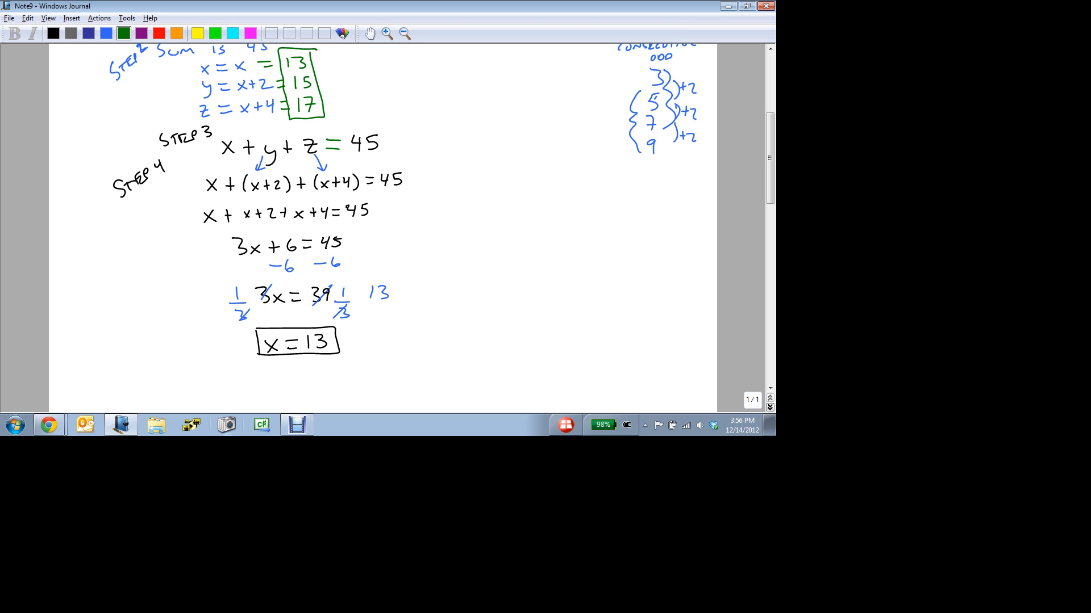
{"action": "left_click_drag", "start_coordinate": [465, 202], "coordinate": [501, 195]}
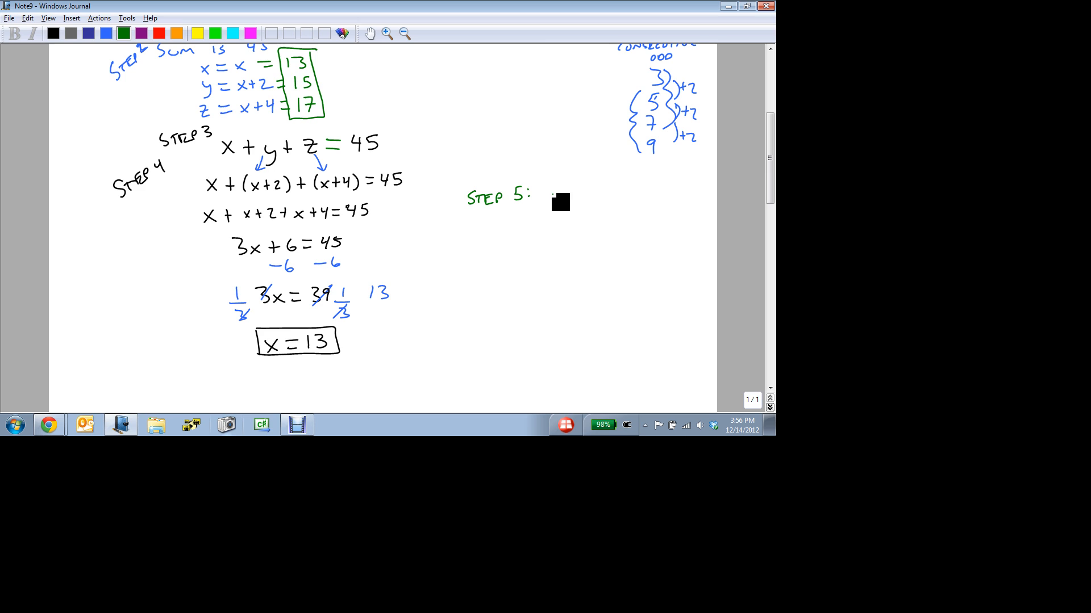
Write 'Check' and verify 13+15+17 ?= 45, 30+15 ?= 45, 45 ?= 45, ending with 'YES!'.
{"action": "type", "text": "Check"}
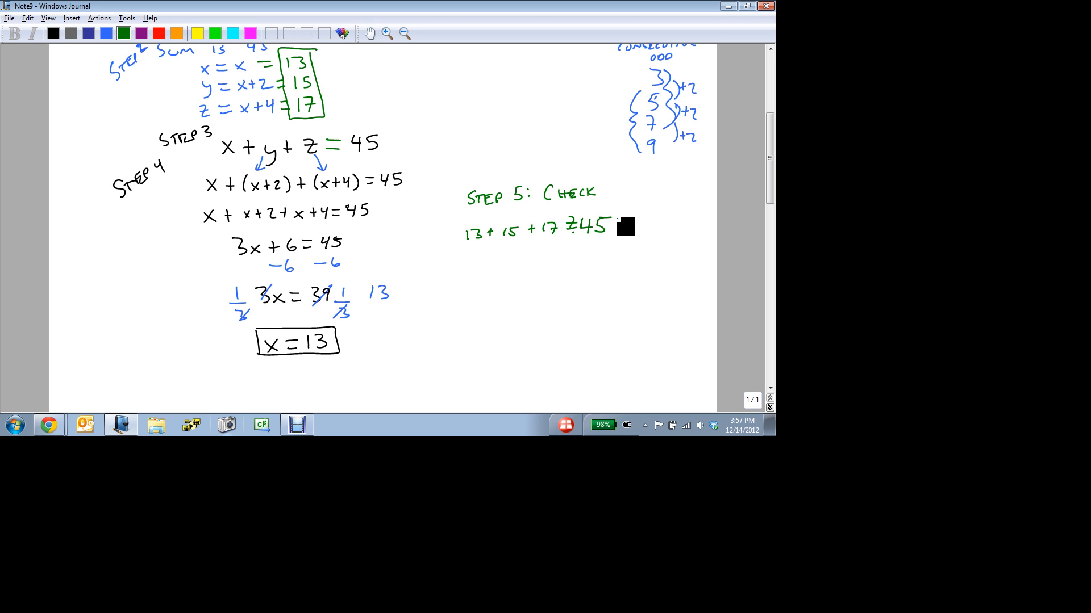
{"action": "left_click_drag", "start_coordinate": [473, 228], "coordinate": [546, 223]}
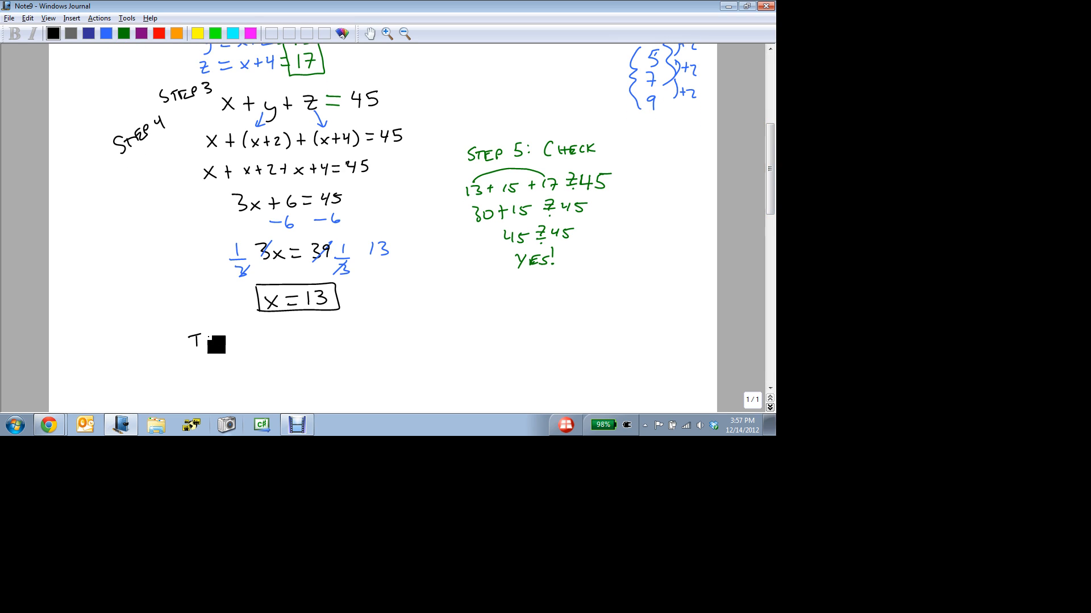
Handwrite 'The integers are 13,' in black beneath the boxed x = 13.
{"action": "type", "text": "THE INTEGERS ."}
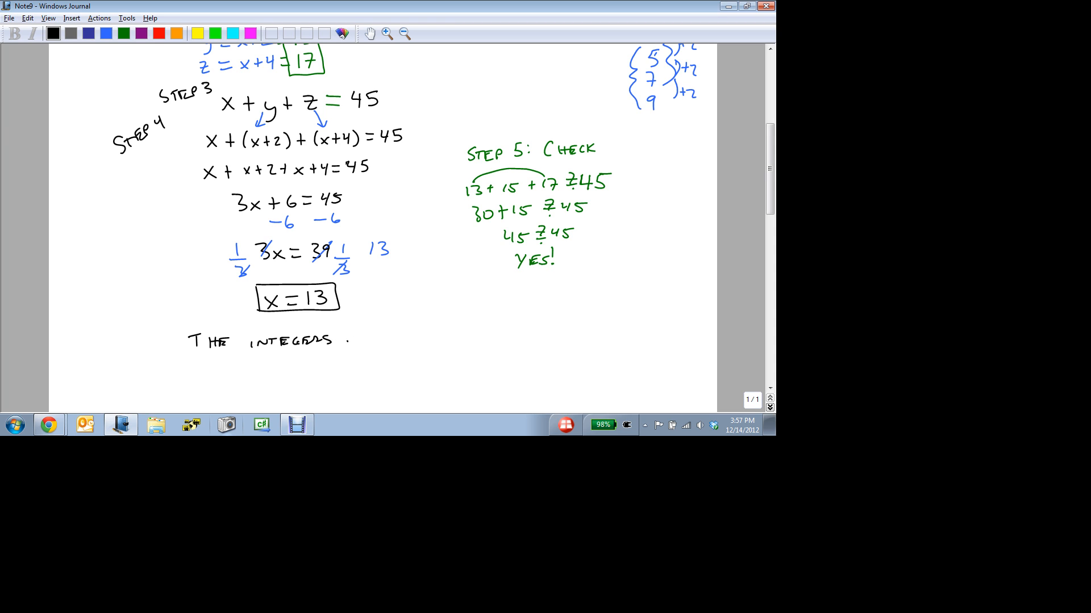
{"action": "type", "text": "ARE 13,"}
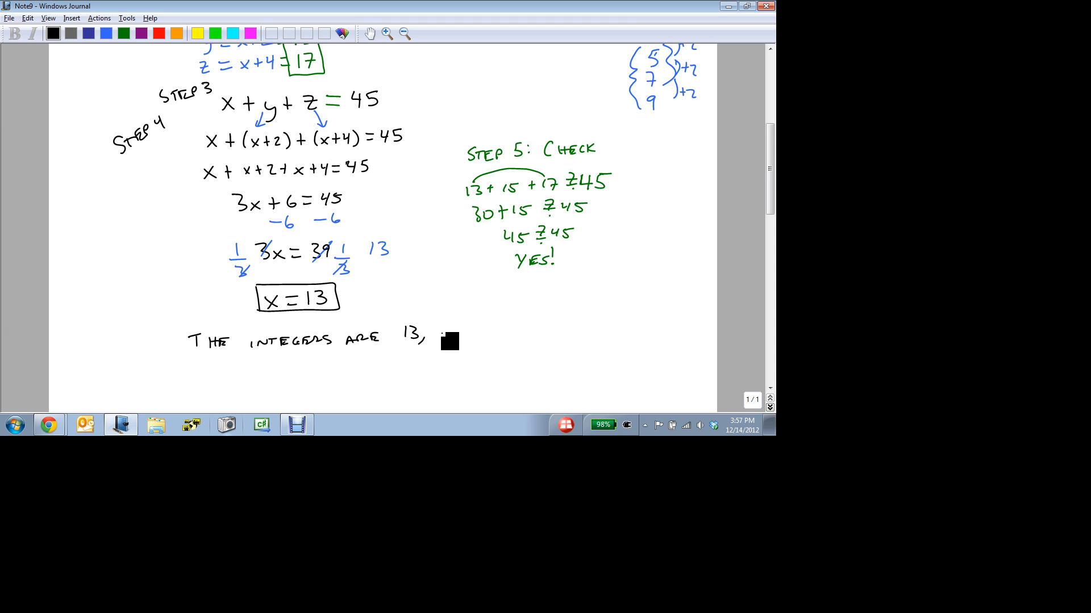